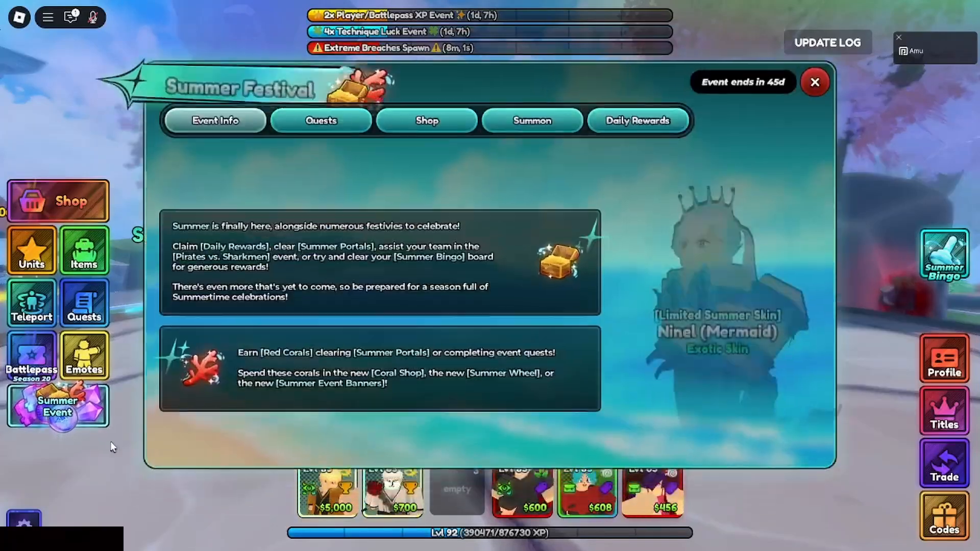
Browse the Summer Festival shop, summon banner and daily rewards pages.
click(426, 120)
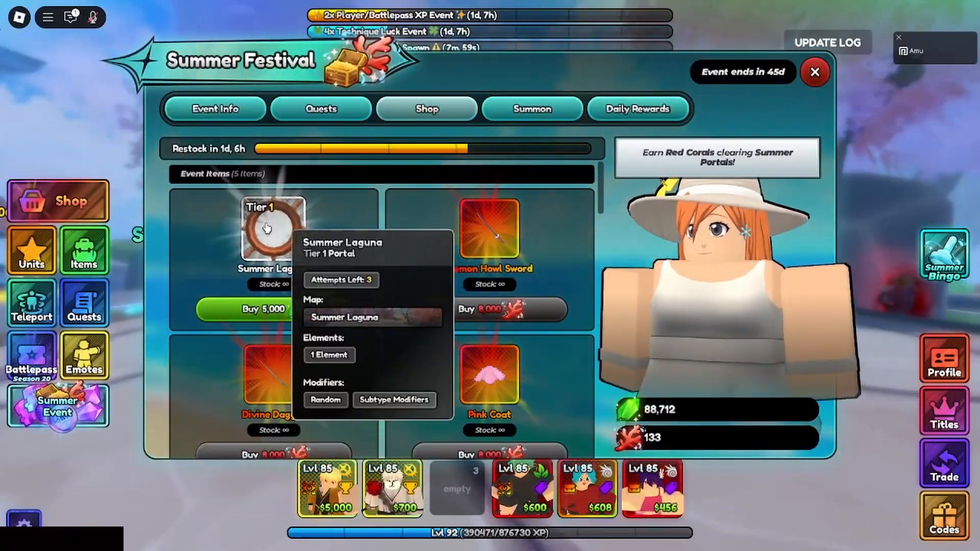
click(532, 109)
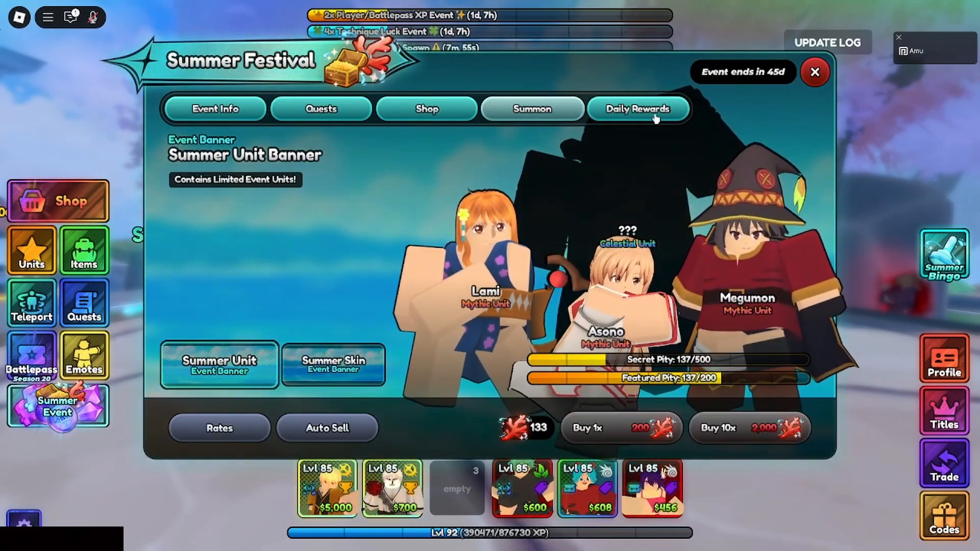
click(814, 71)
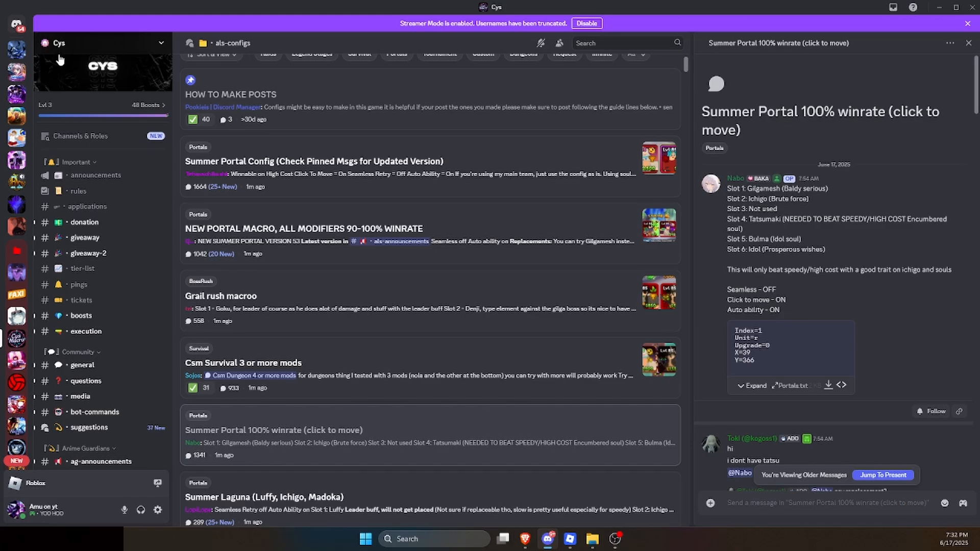
Download and save the Cys Anime Last Stand v0.5.3 zip from #als-announcements.
scroll(down, 3)
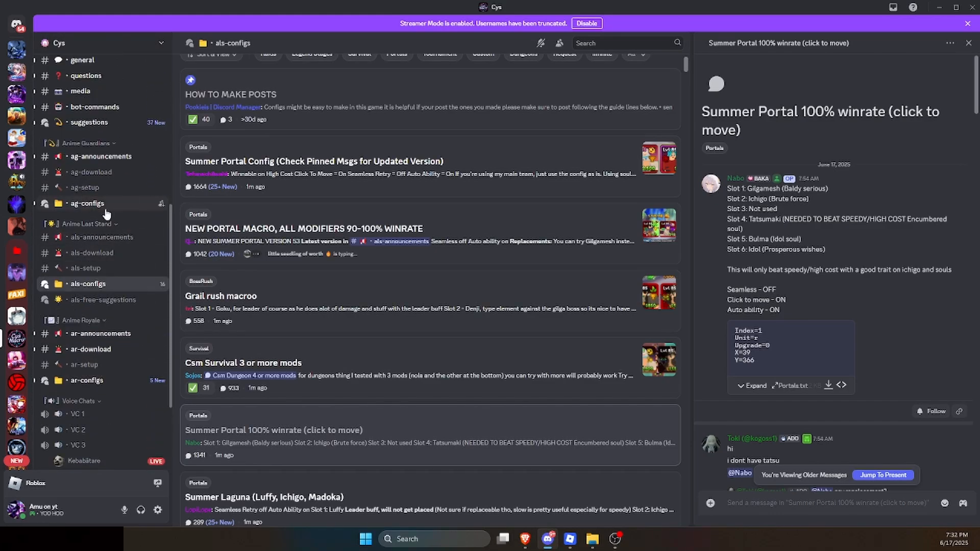
click(101, 237)
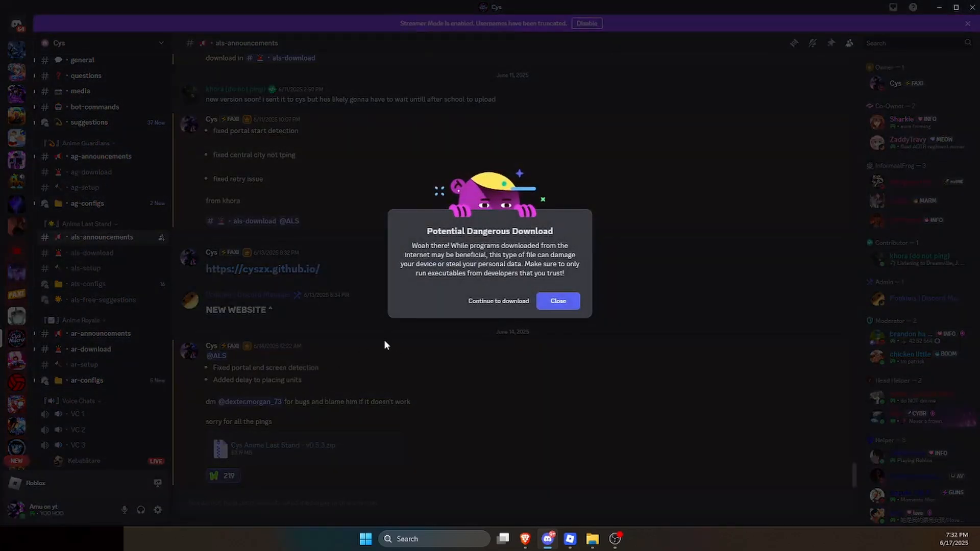
click(558, 302)
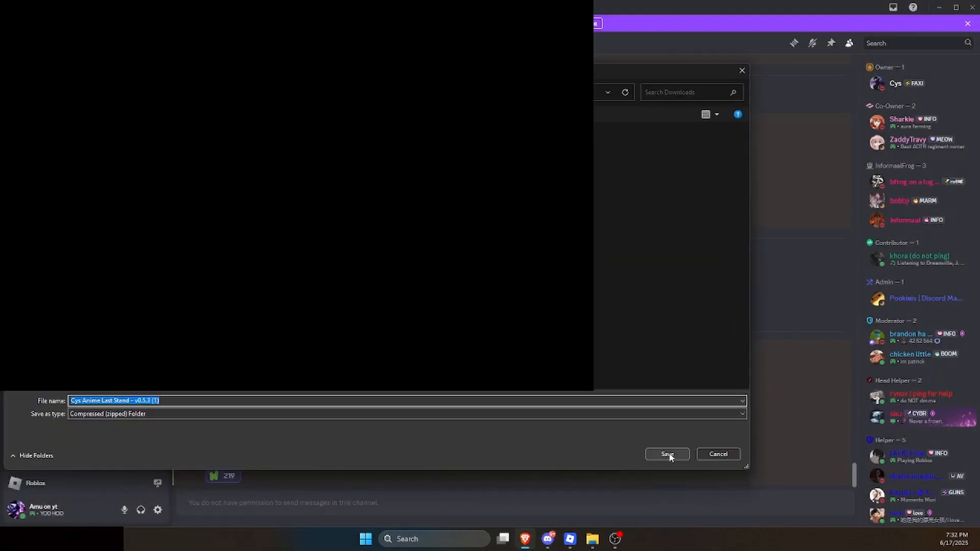
click(667, 454)
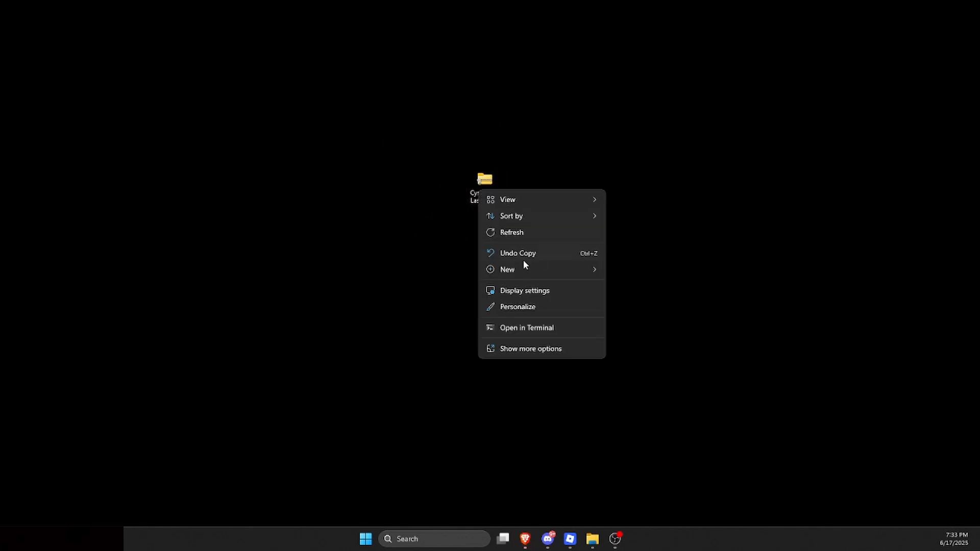
Extract the macro zip and open the Cys Anime Last Stand - v0.5.3 folder.
right_click(483, 179)
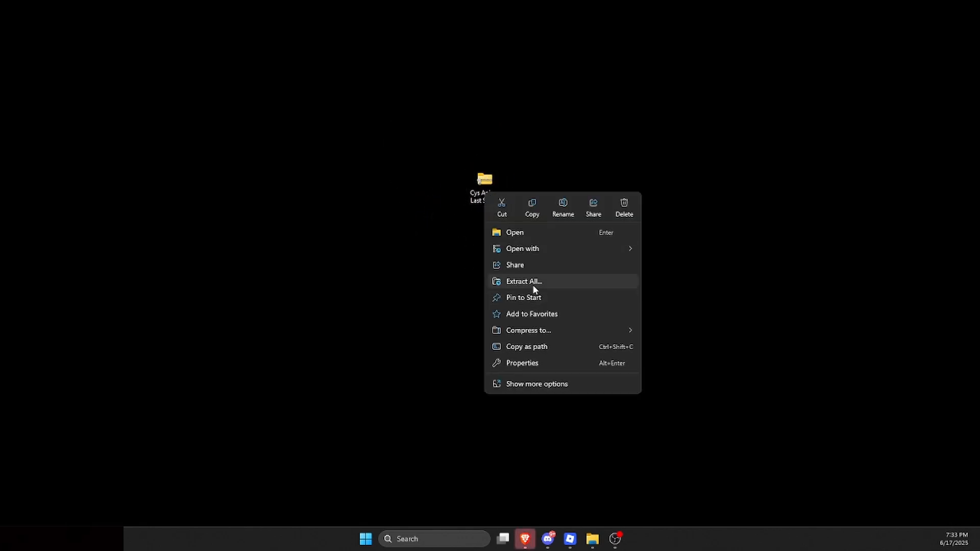
click(523, 282)
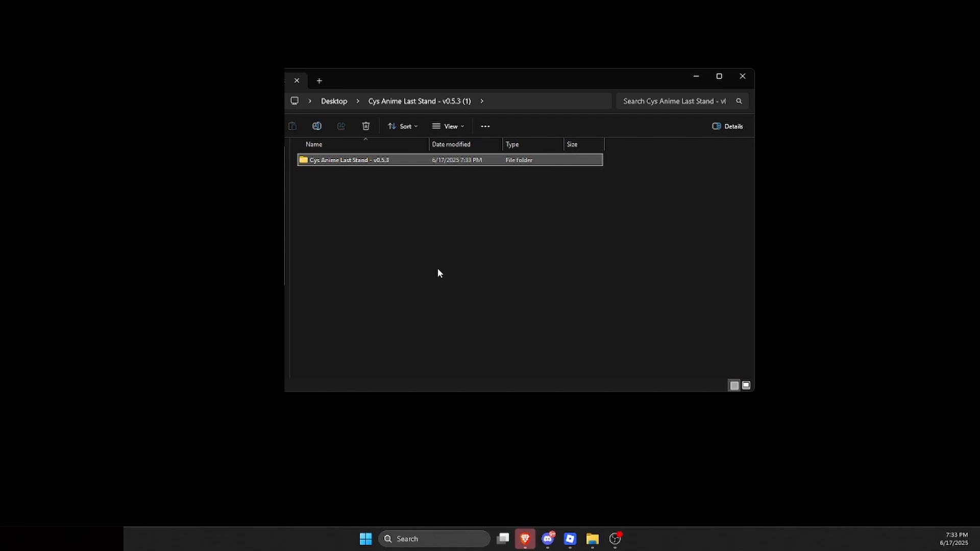
mouse_move(374, 162)
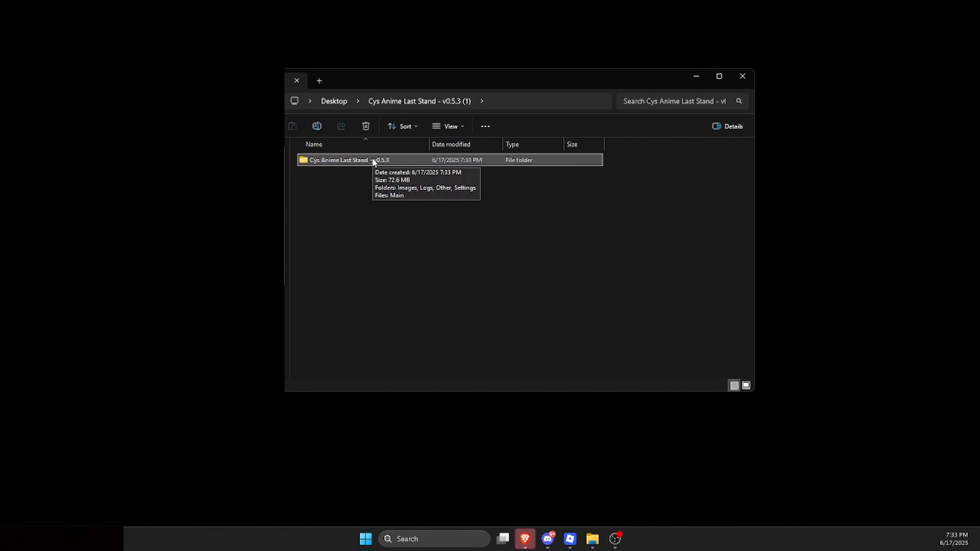
double_click(348, 160)
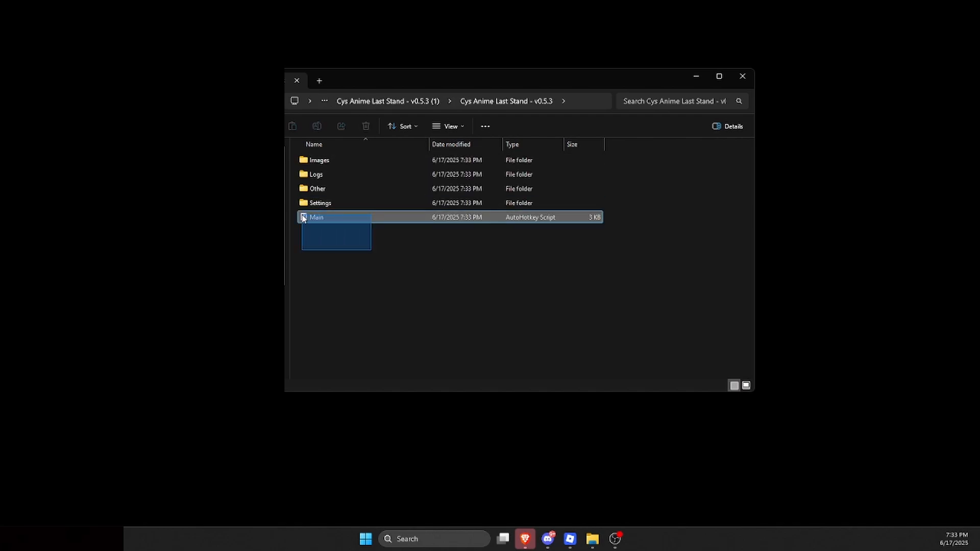
click(495, 327)
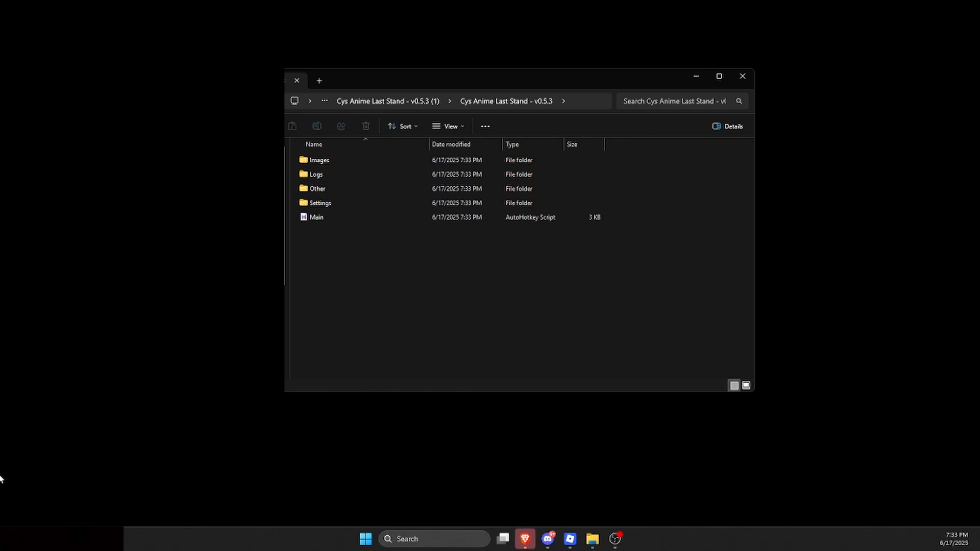
click(742, 77)
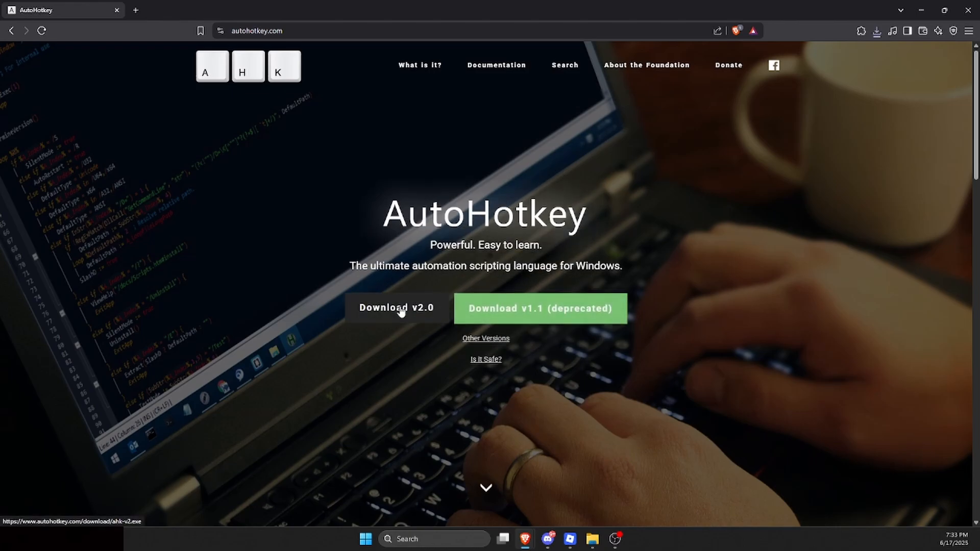
Download the AutoHotkey v2.0 installer from autohotkey.com.
click(398, 309)
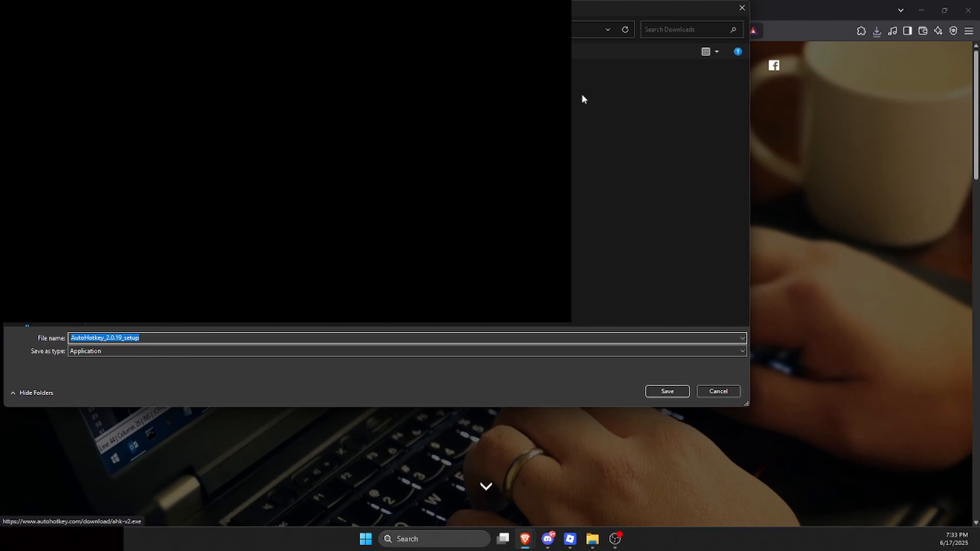
mouse_move(748, 26)
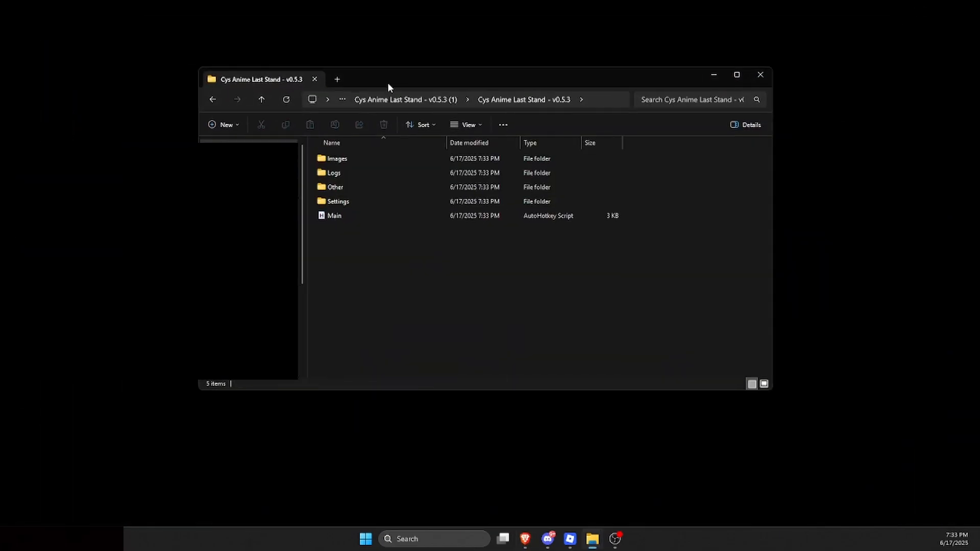
mouse_move(590, 522)
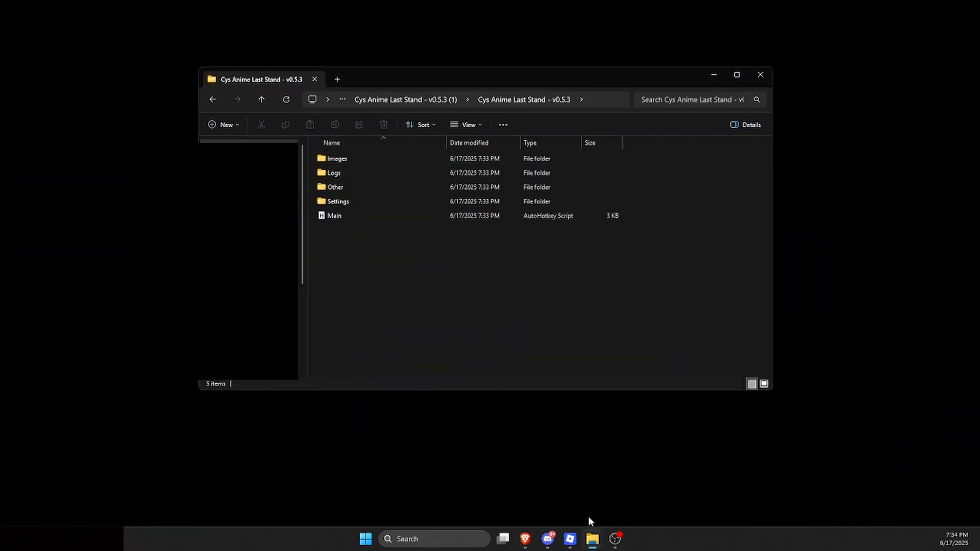
Find the Summer Portal post in als-configs and start downloading Portals.txt.
click(546, 539)
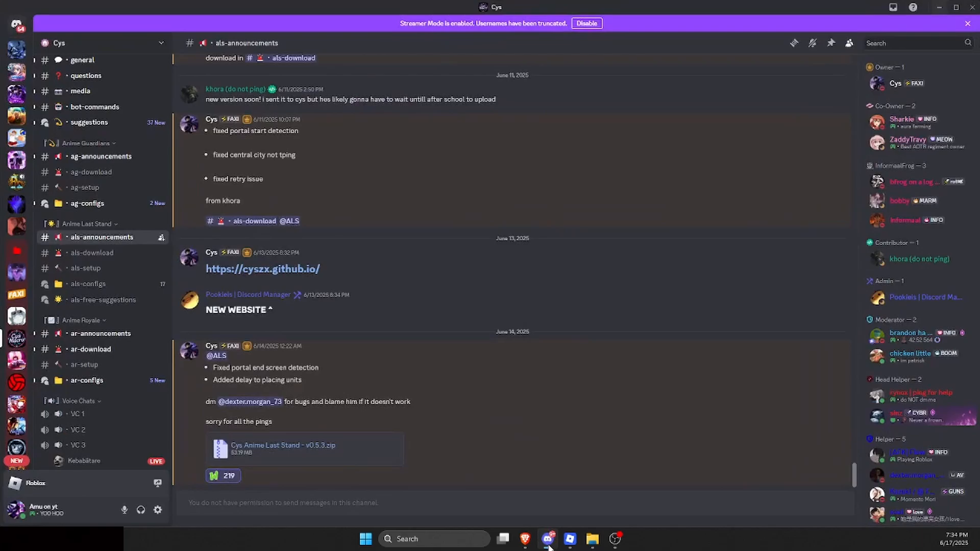
click(87, 283)
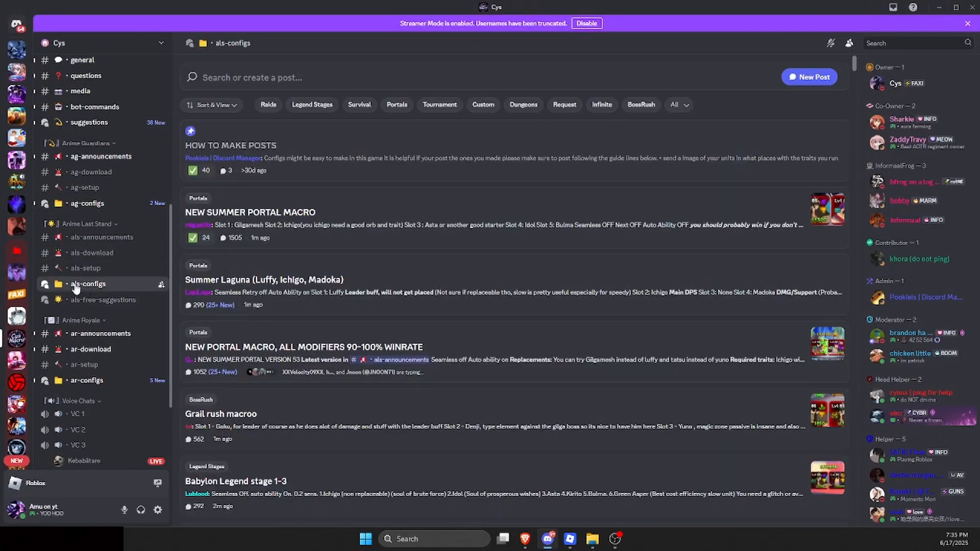
scroll(down, 3)
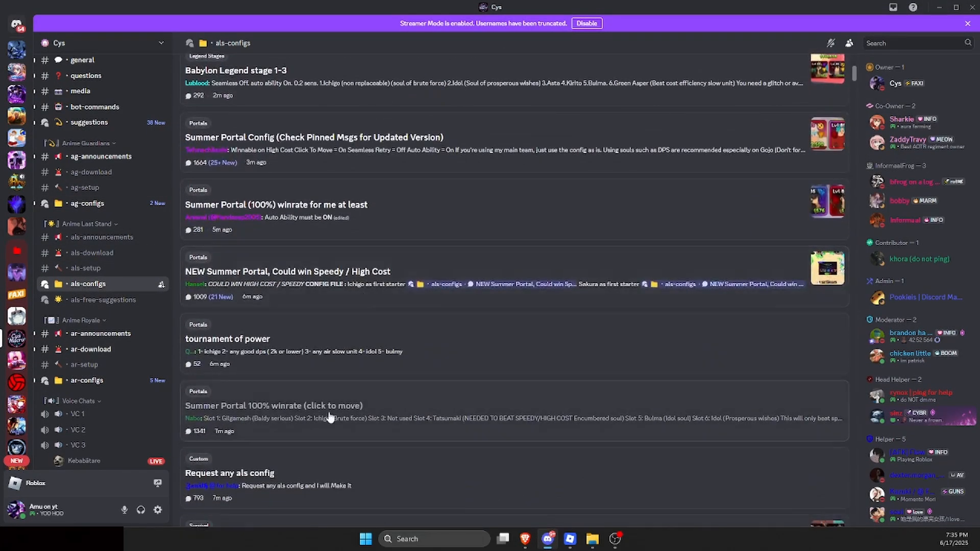
scroll(down, 3)
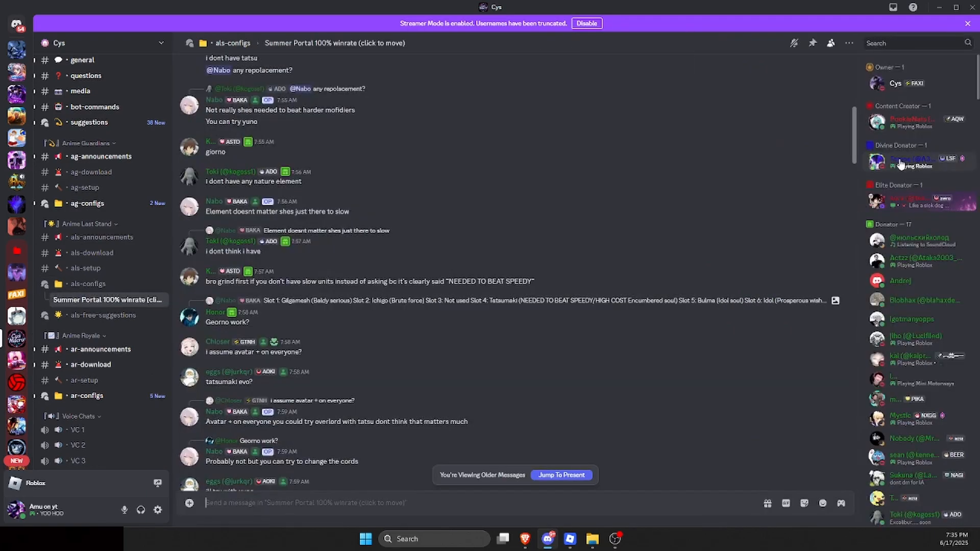
click(88, 284)
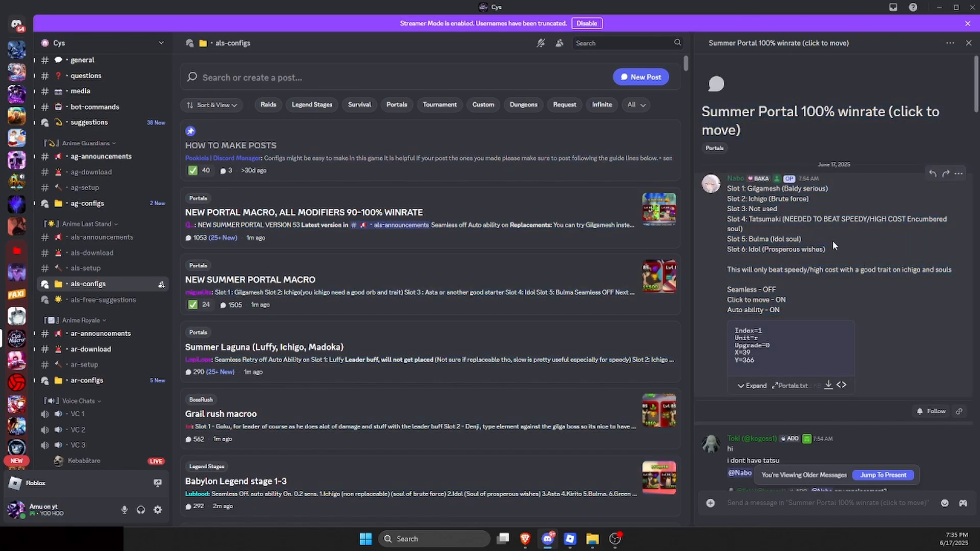
drag(727, 188, 799, 310)
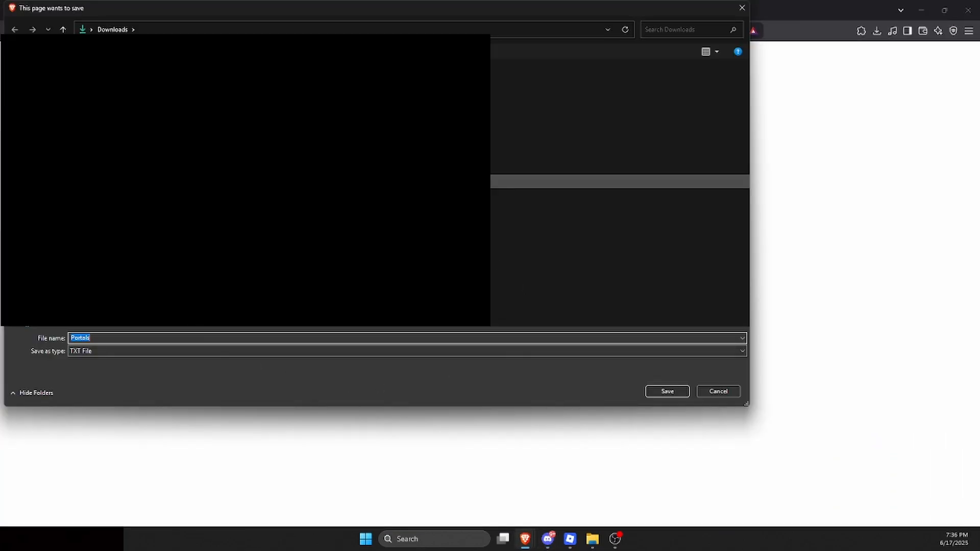
Save Portals.txt and replace the existing copy in the Settings folder.
click(667, 391)
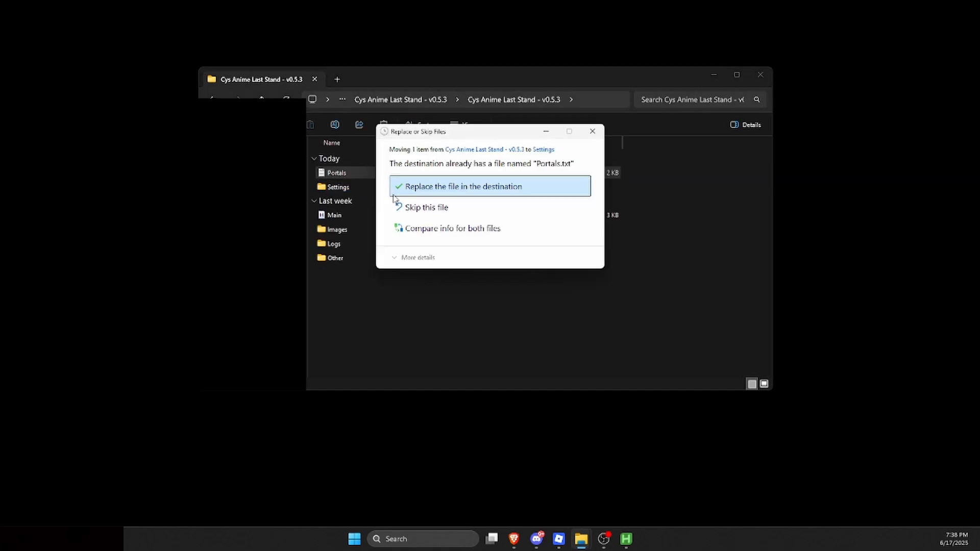
click(489, 187)
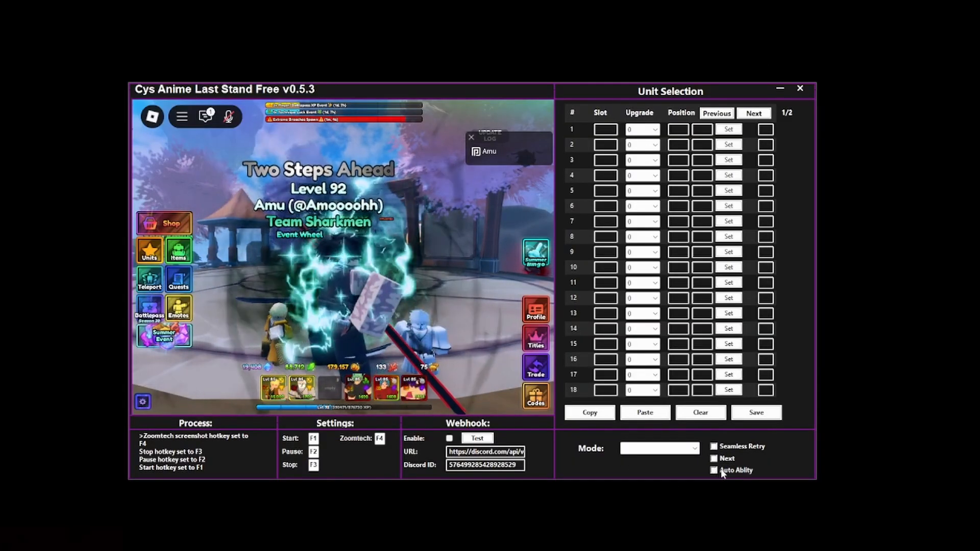
Choose Portals mode, enter 'Summer Laguna', and enable the Webhook checkbox.
click(659, 449)
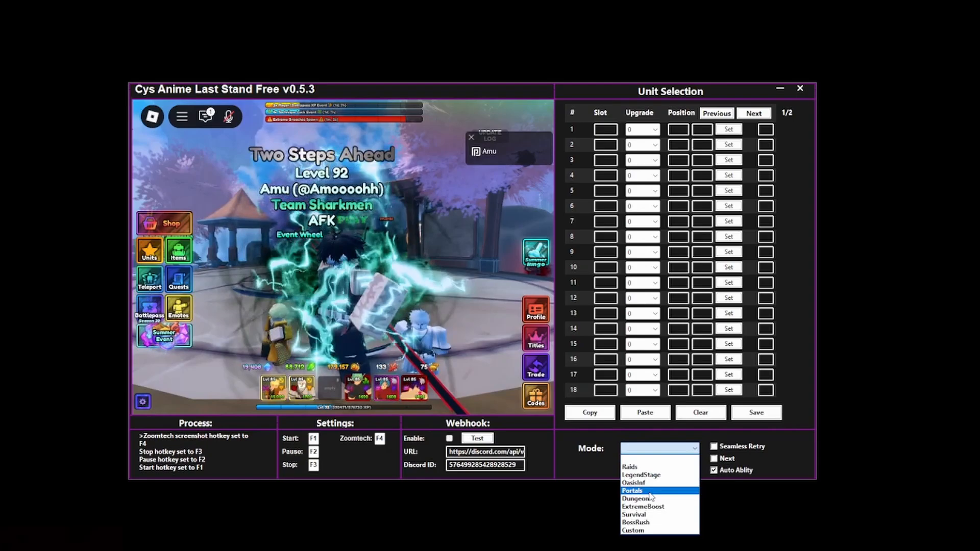
click(632, 490)
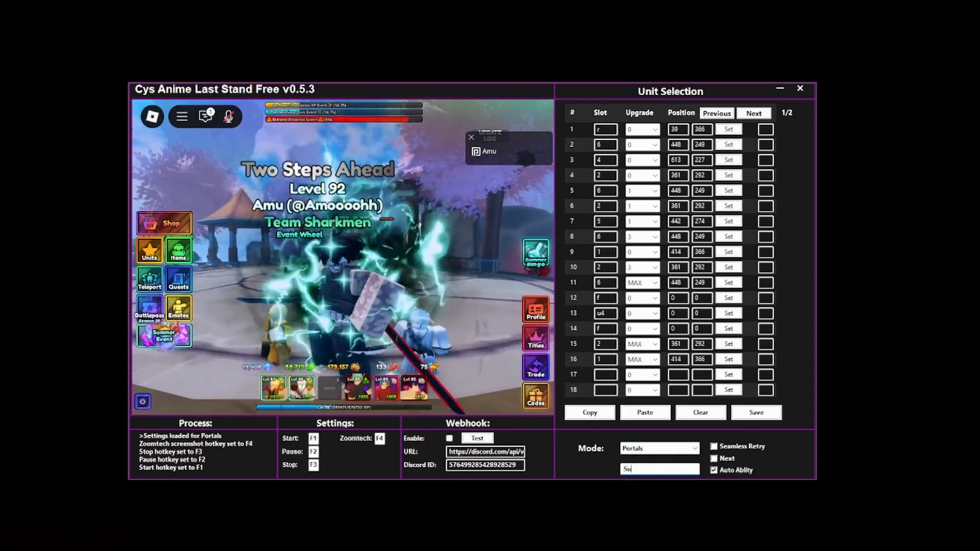
text(Summer Laguna)
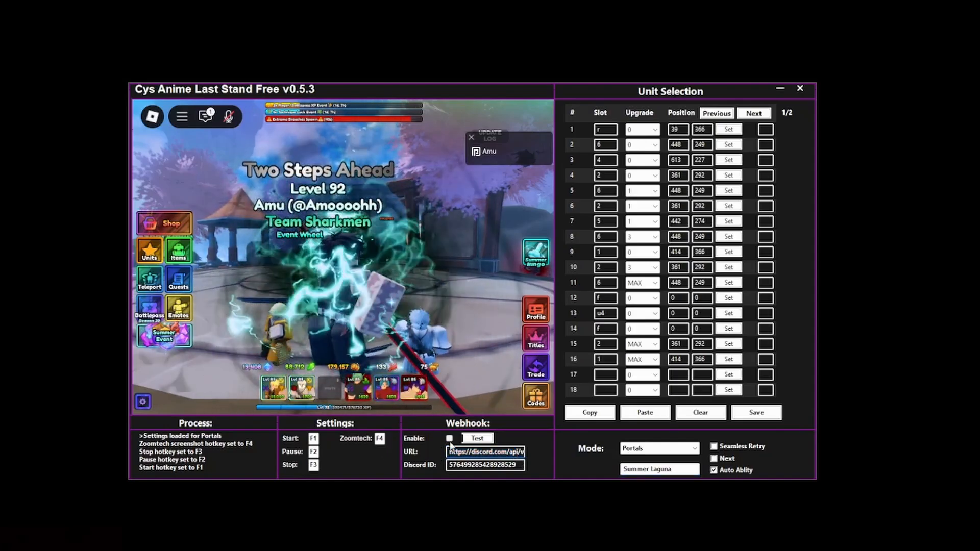
click(449, 438)
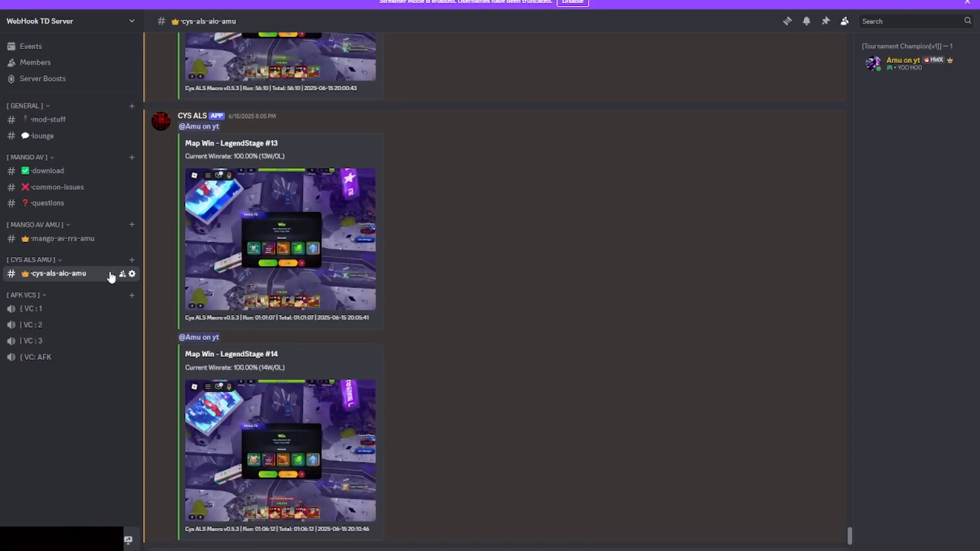
mouse_move(130, 274)
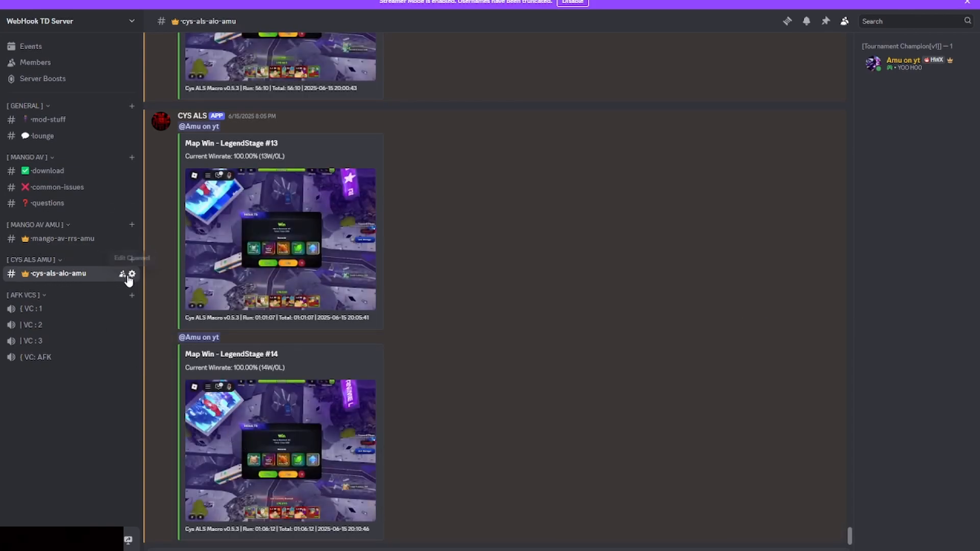
Open the results channel's settings for a webhook and copy the member's ID.
click(132, 273)
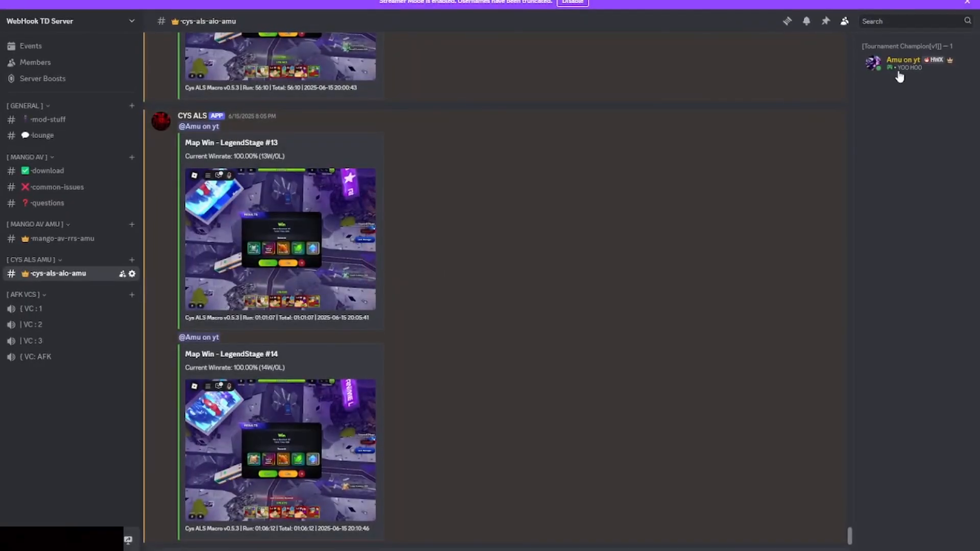
right_click(903, 60)
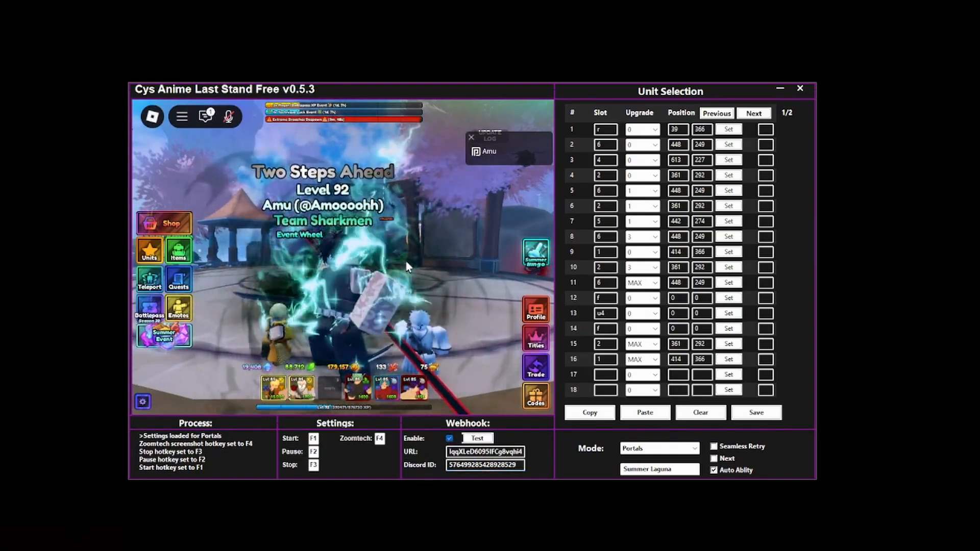
Set Roblox graphics quality to manual at the lowest level.
key(Escape)
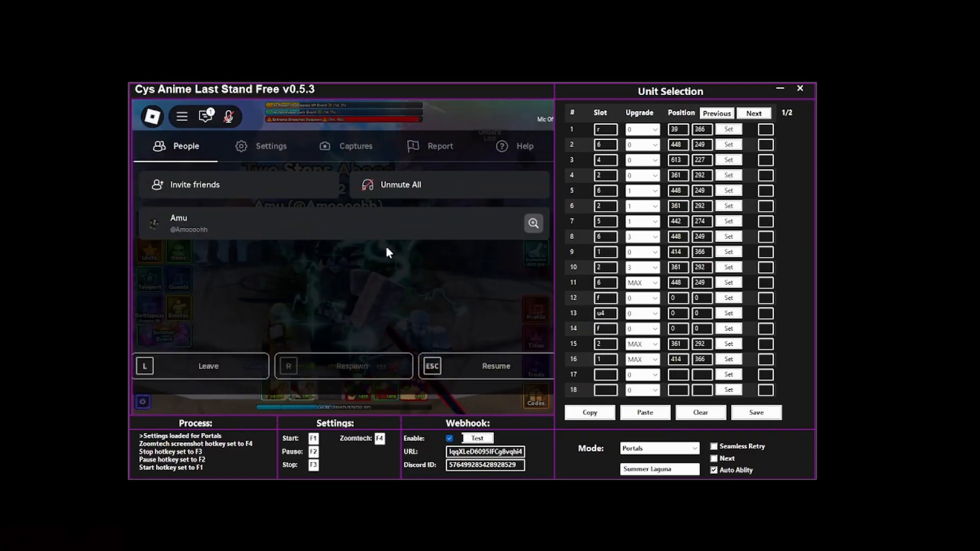
click(271, 146)
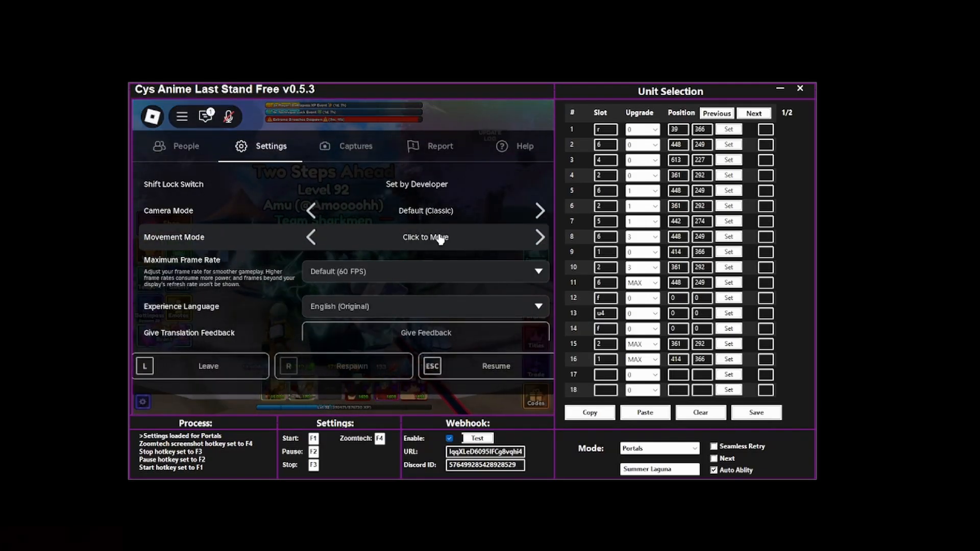
scroll(down, 3)
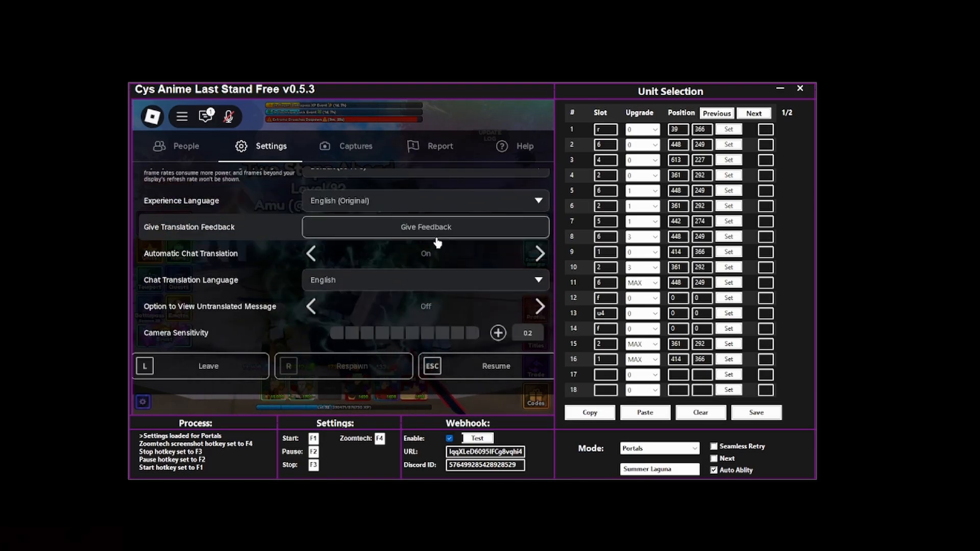
scroll(down, 3)
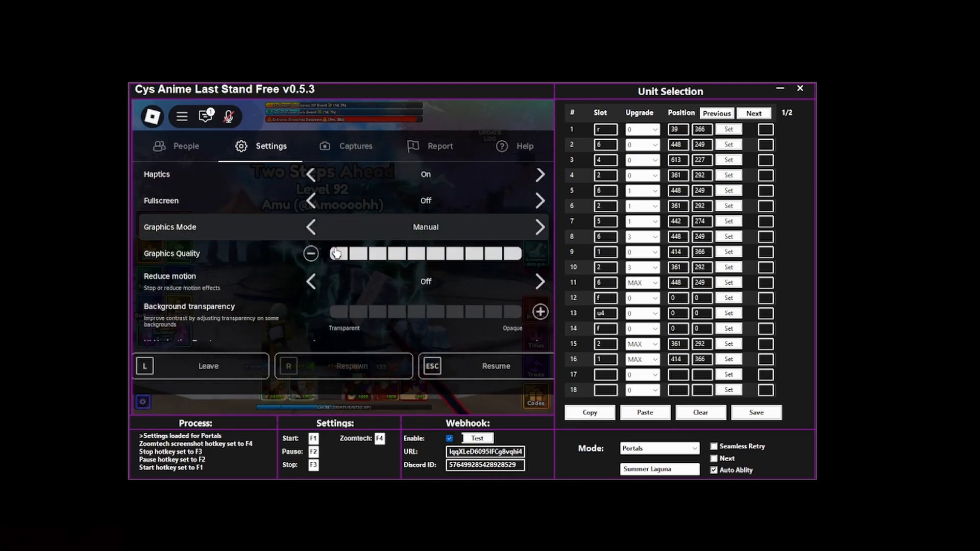
click(311, 254)
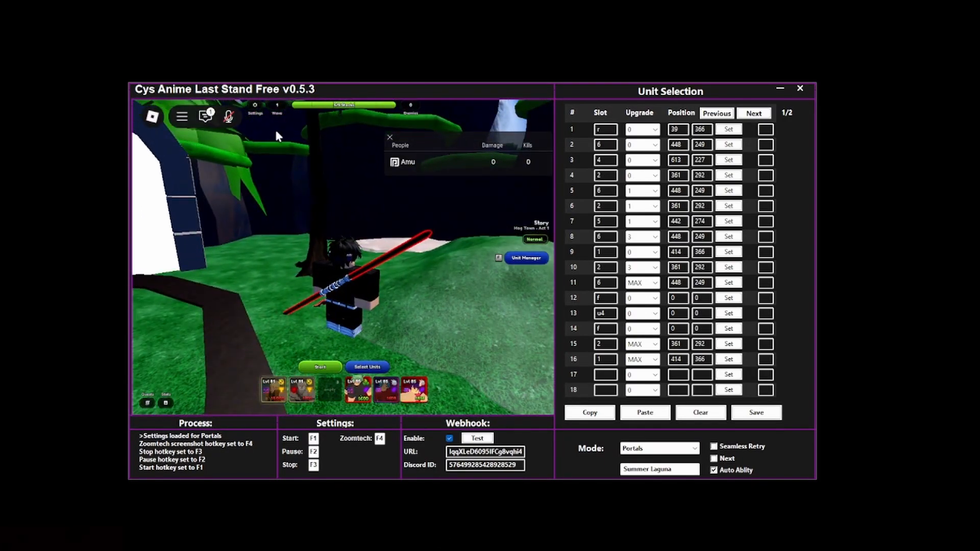
Open the in-game settings panel and review its Gameplay and Graphics toggles.
click(254, 118)
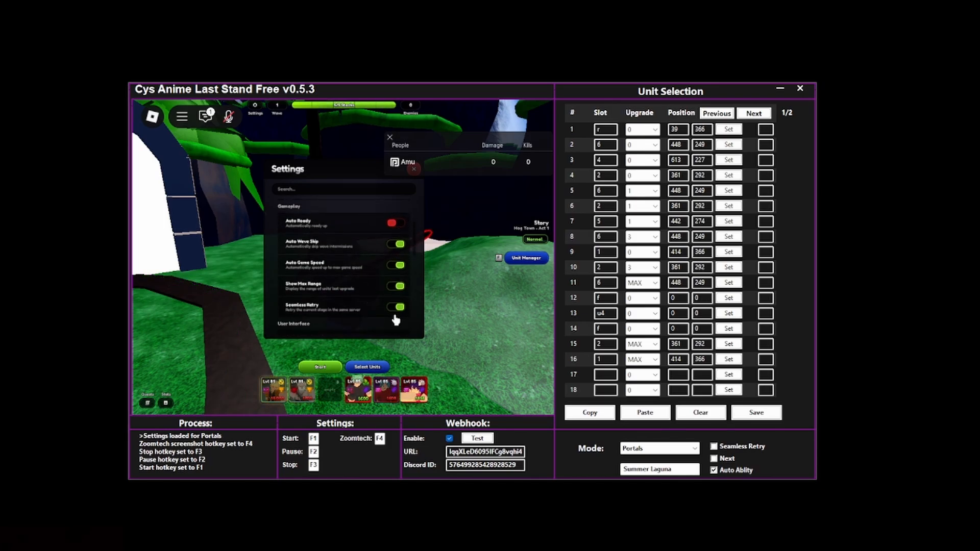
scroll(down, 3)
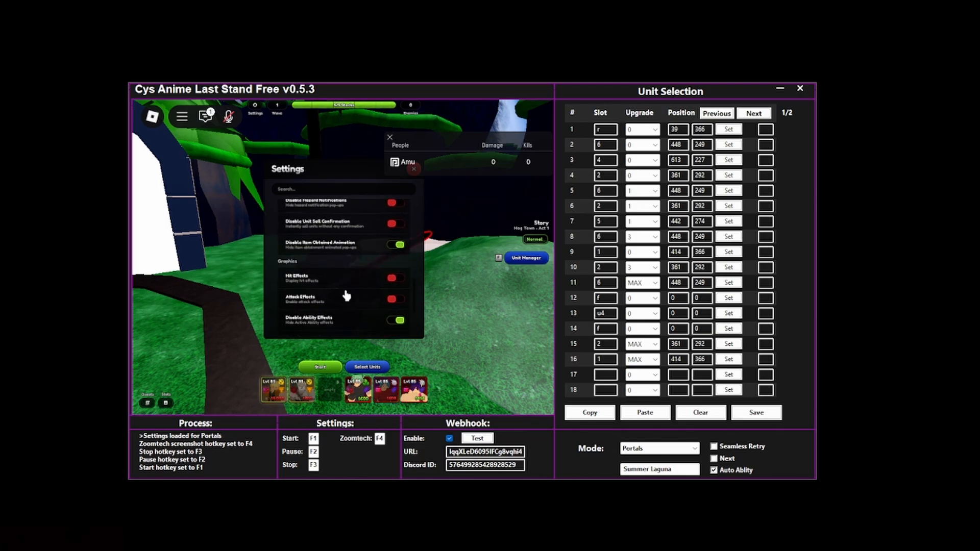
scroll(down, 3)
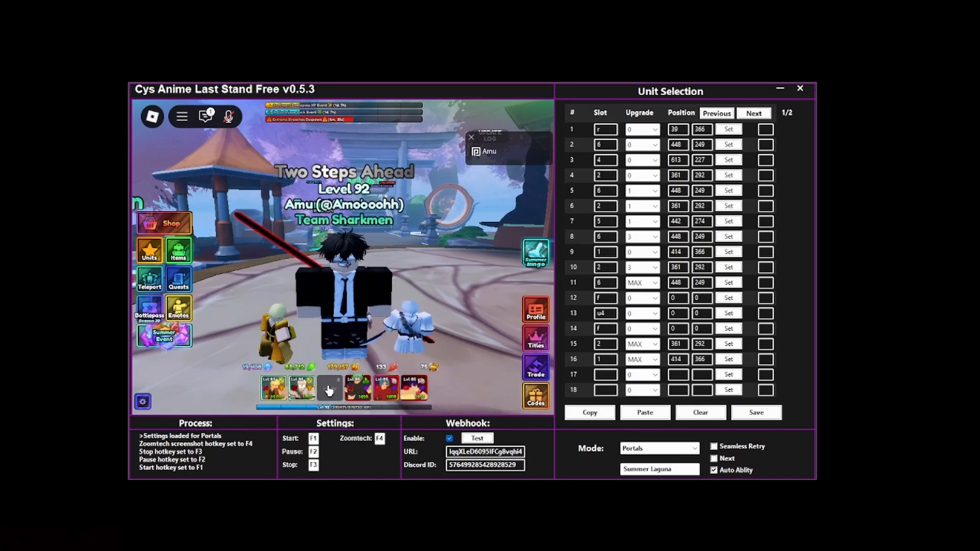
mouse_move(331, 393)
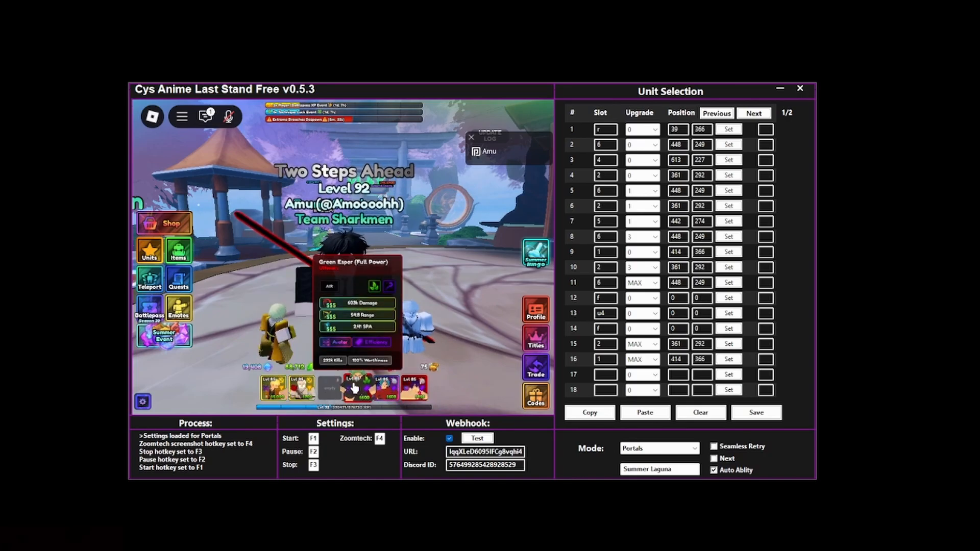